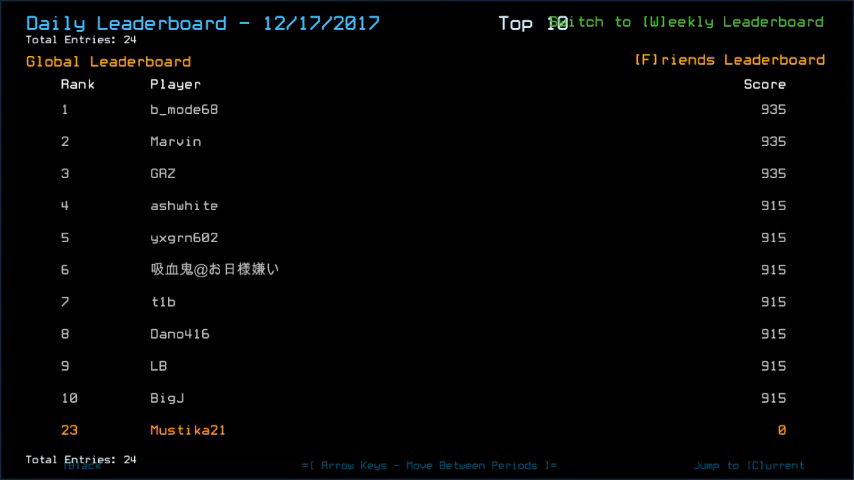
pyautogui.moveTo(770, 324)
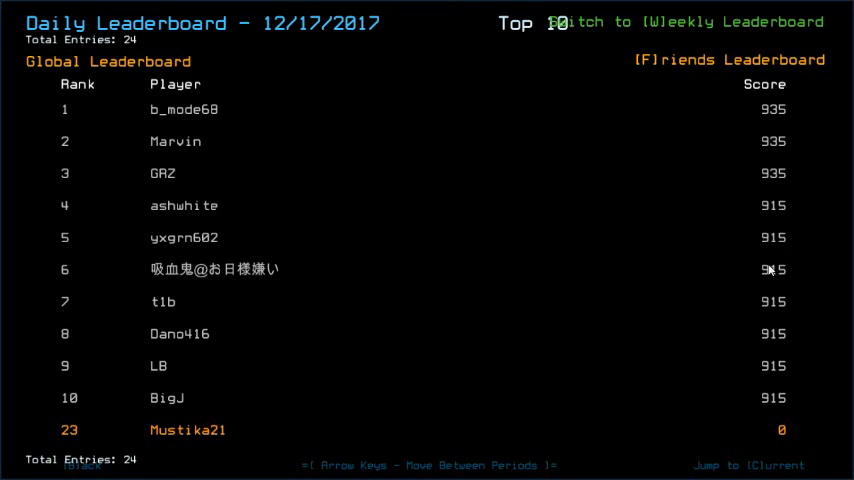
pyautogui.moveTo(788, 448)
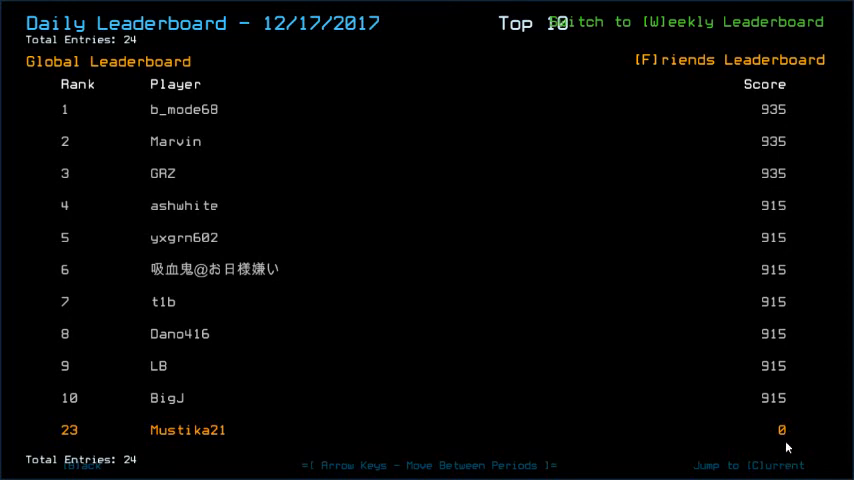
pyautogui.moveTo(626, 294)
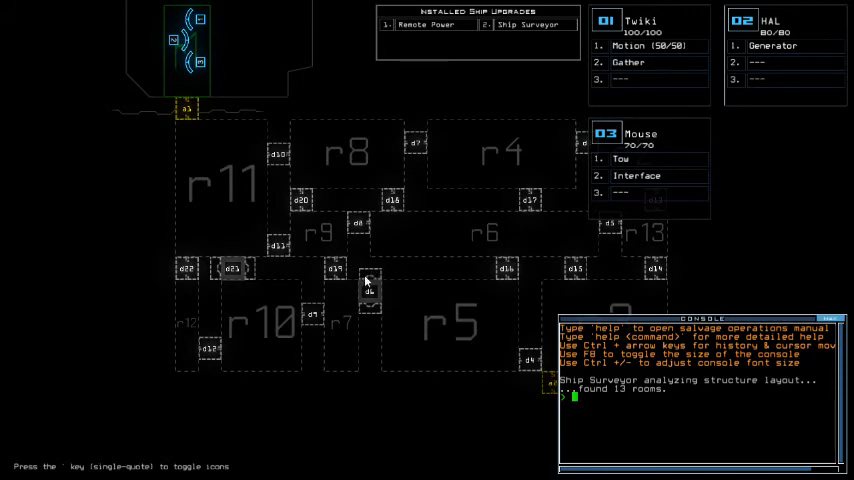
pyautogui.moveTo(336, 316)
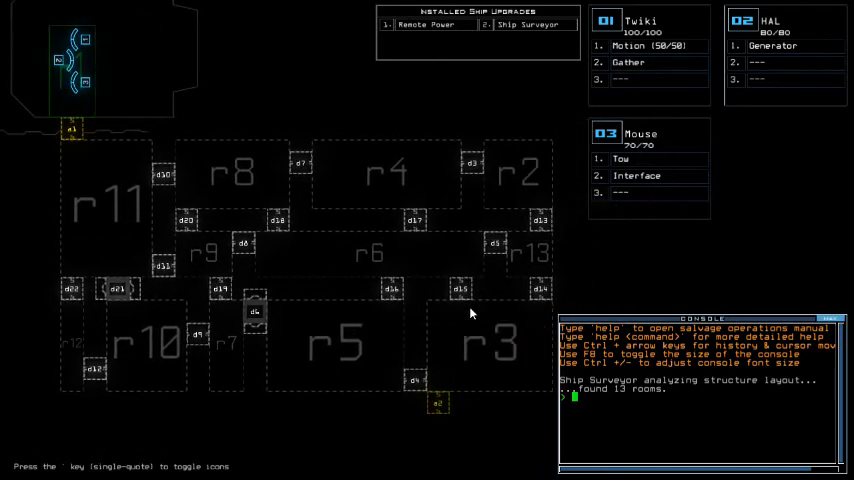
# Switch to drone 01's camera at airlock a1 and run 'begin' to activate the generator
pyautogui.press('Escape')
pyautogui.write('swap 3')
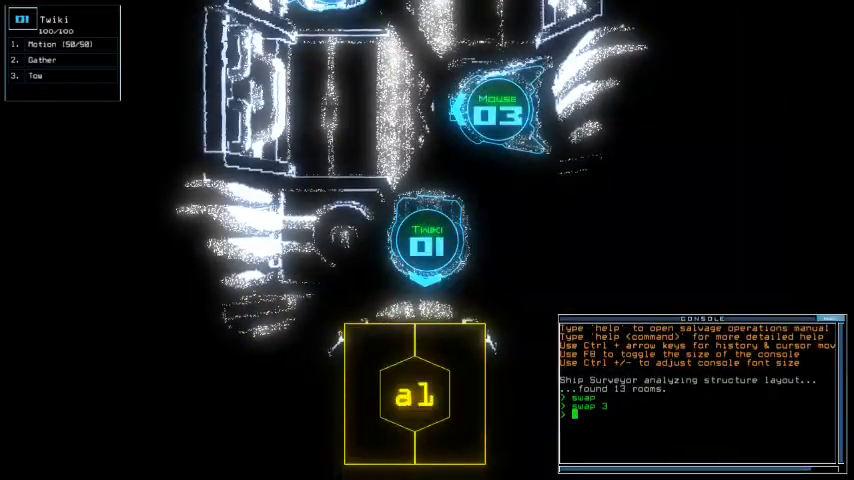
pyautogui.write('begin')
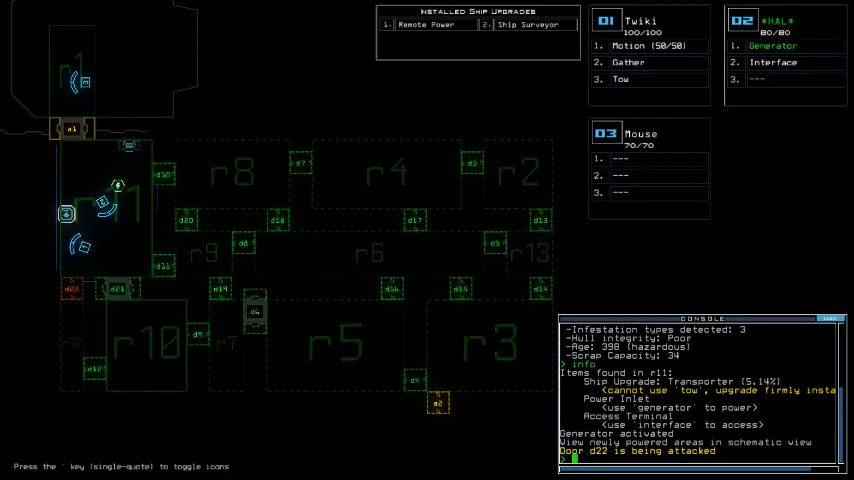
# Run 'd21 d1' to open doors 21 and 1 out of the powered area
pyautogui.write('d21 d1')
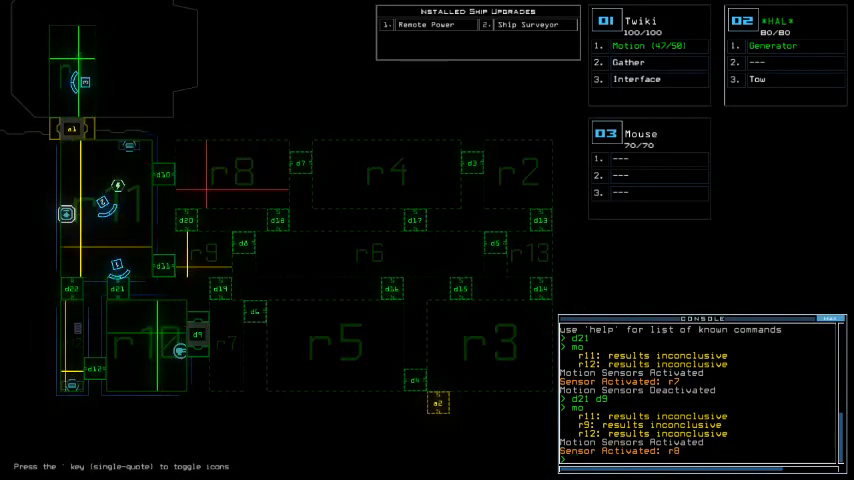
# Run 'd20' to open door 20 and let the drones move deeper into the ship
pyautogui.write('d20')
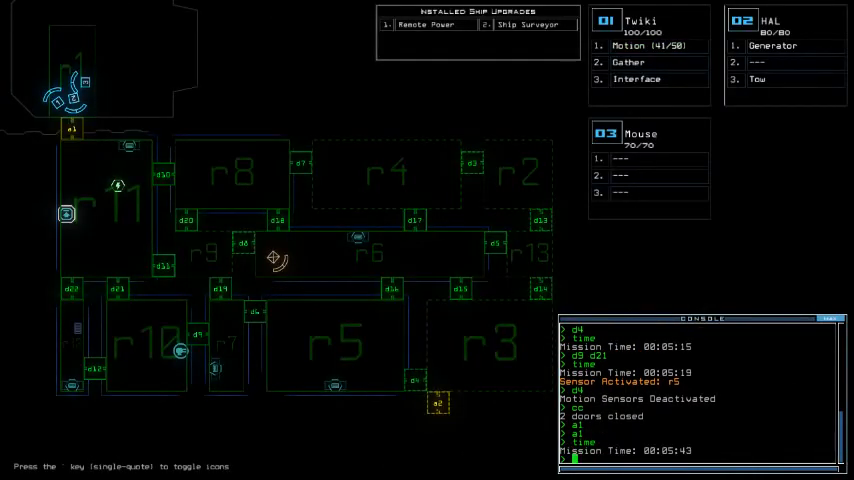
# Run 'flag r5' to mark room r5 on the ship map
pyautogui.write('flag r5')
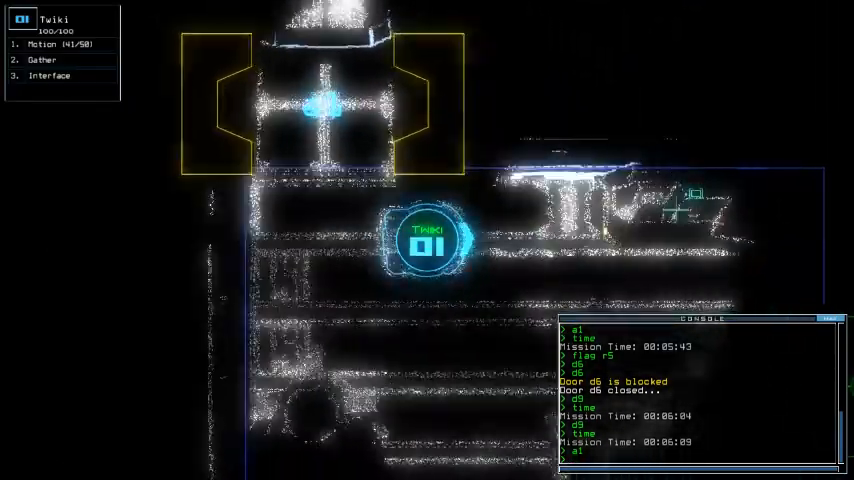
# Run 'interface' so Twiki can control the room defenses against the enemy
pyautogui.write('interface')
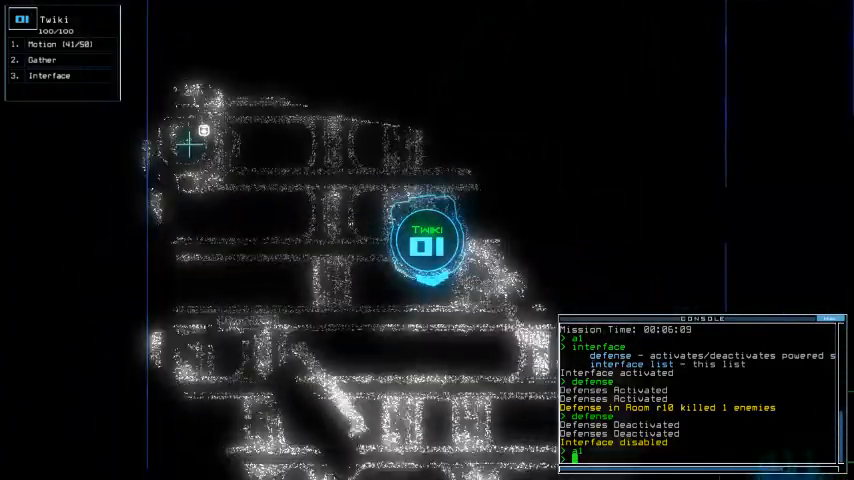
# Run 'a1' to bring the view back to the airlock and the overhead ship map
pyautogui.write('a1')
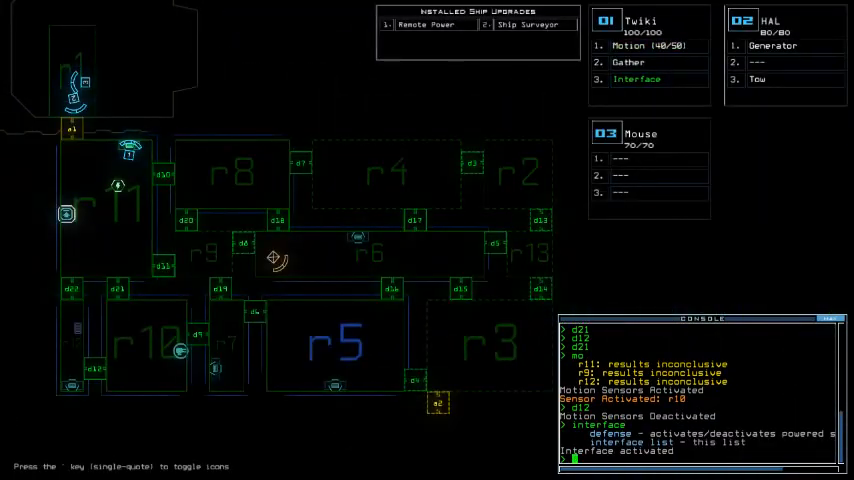
# Run 'defense' to kill the enemies in room r10, then 'd21' to push onward
pyautogui.write('defense')
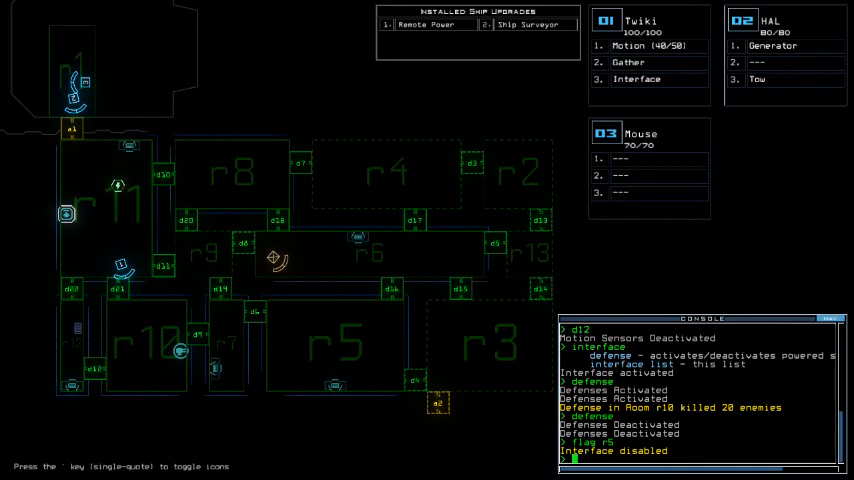
pyautogui.write('d21')
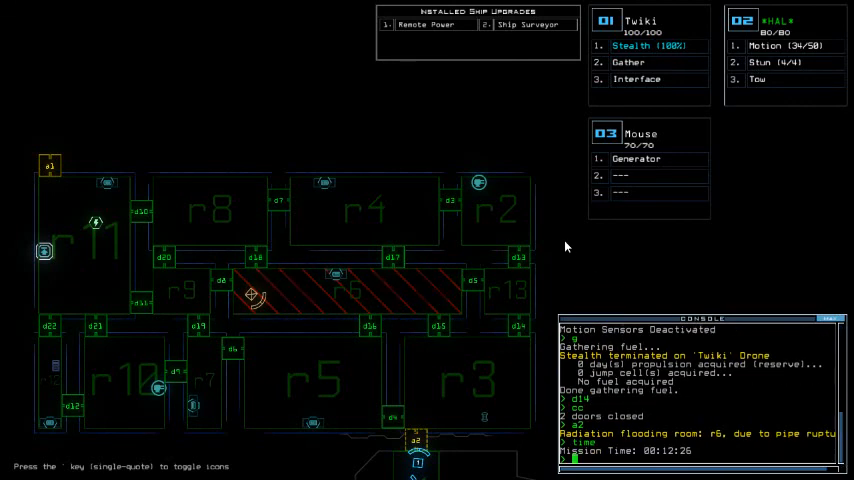
pyautogui.moveTo(490, 148)
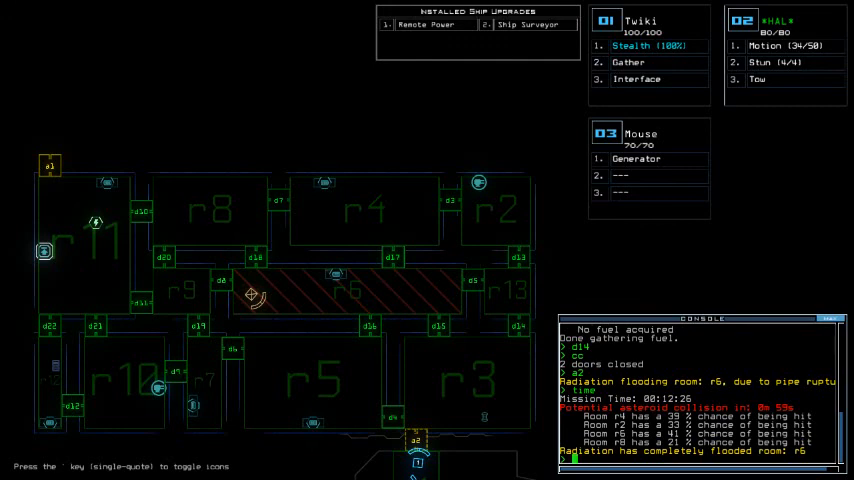
pyautogui.moveTo(340, 150)
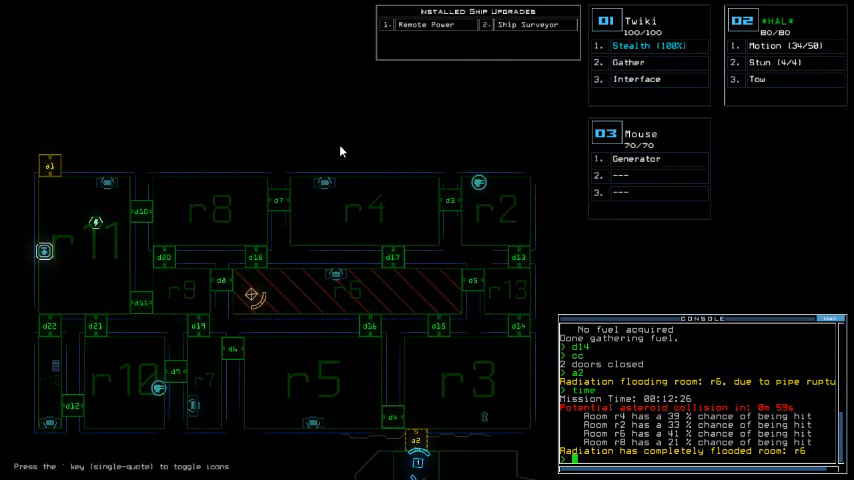
pyautogui.moveTo(268, 216)
pyautogui.write('exit')
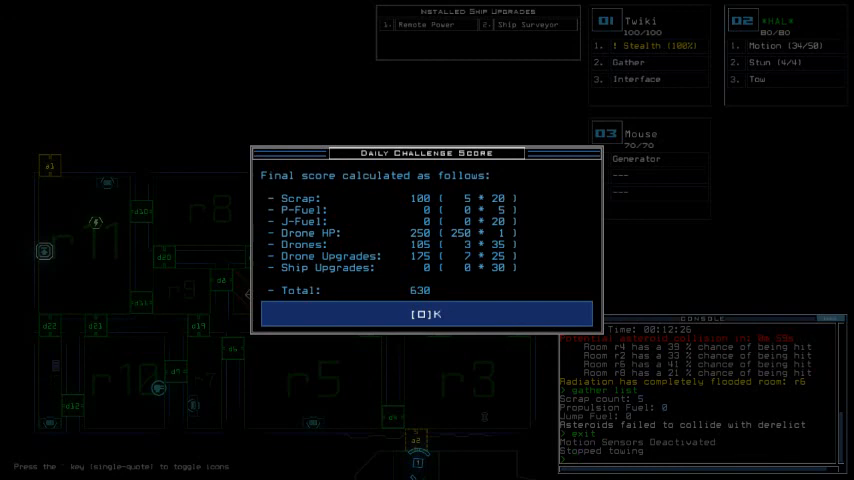
# Acknowledge the 630 total on the Daily Challenge Score dialog and return to the ship map
pyautogui.click(424, 314)
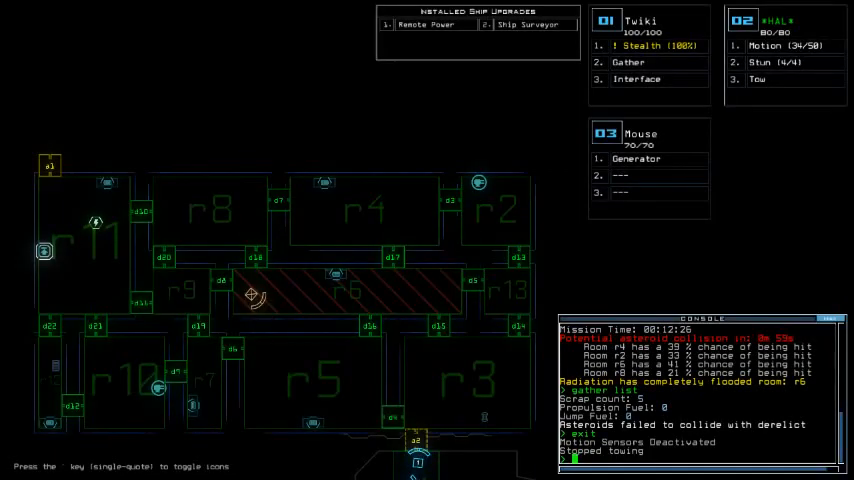